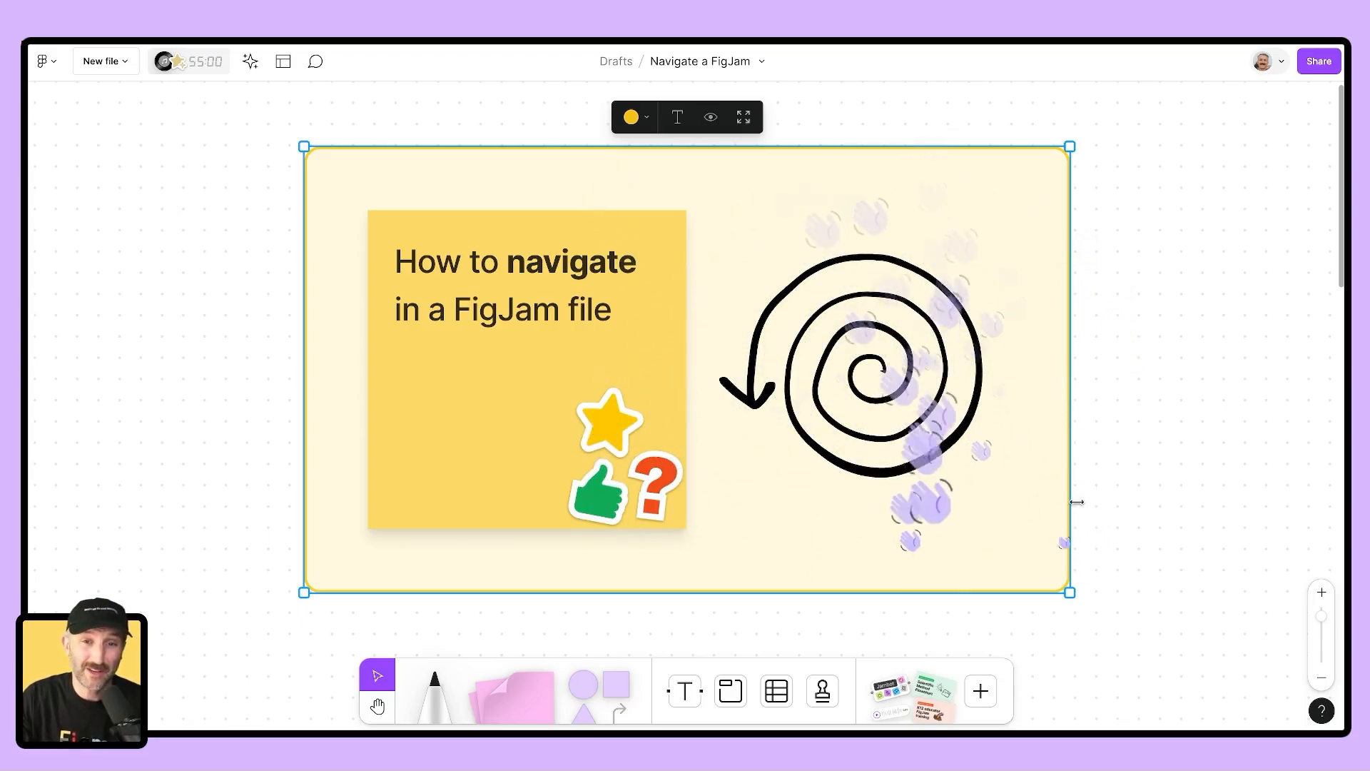
- Advance from the title section to the 'Navigating FigJam' section
left_click(1096, 390)
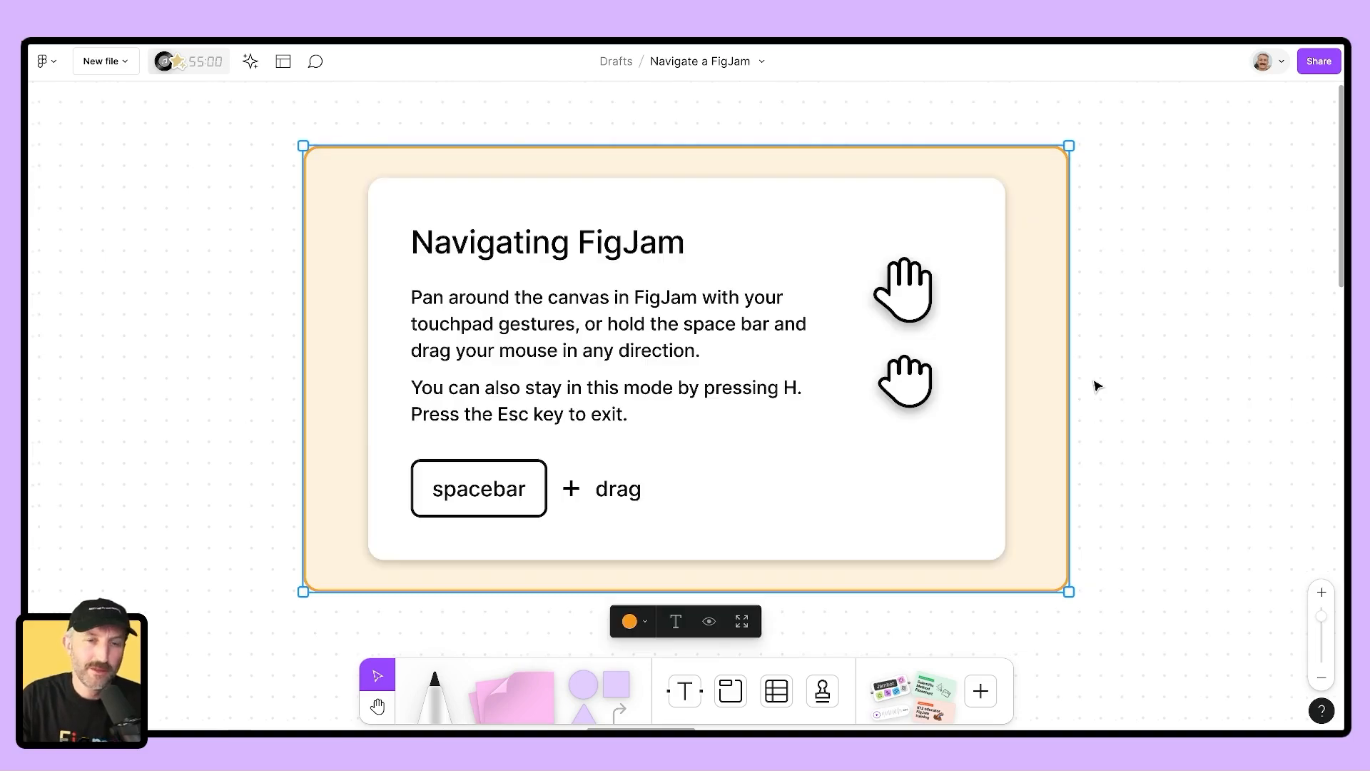
mouse_move(1116, 391)
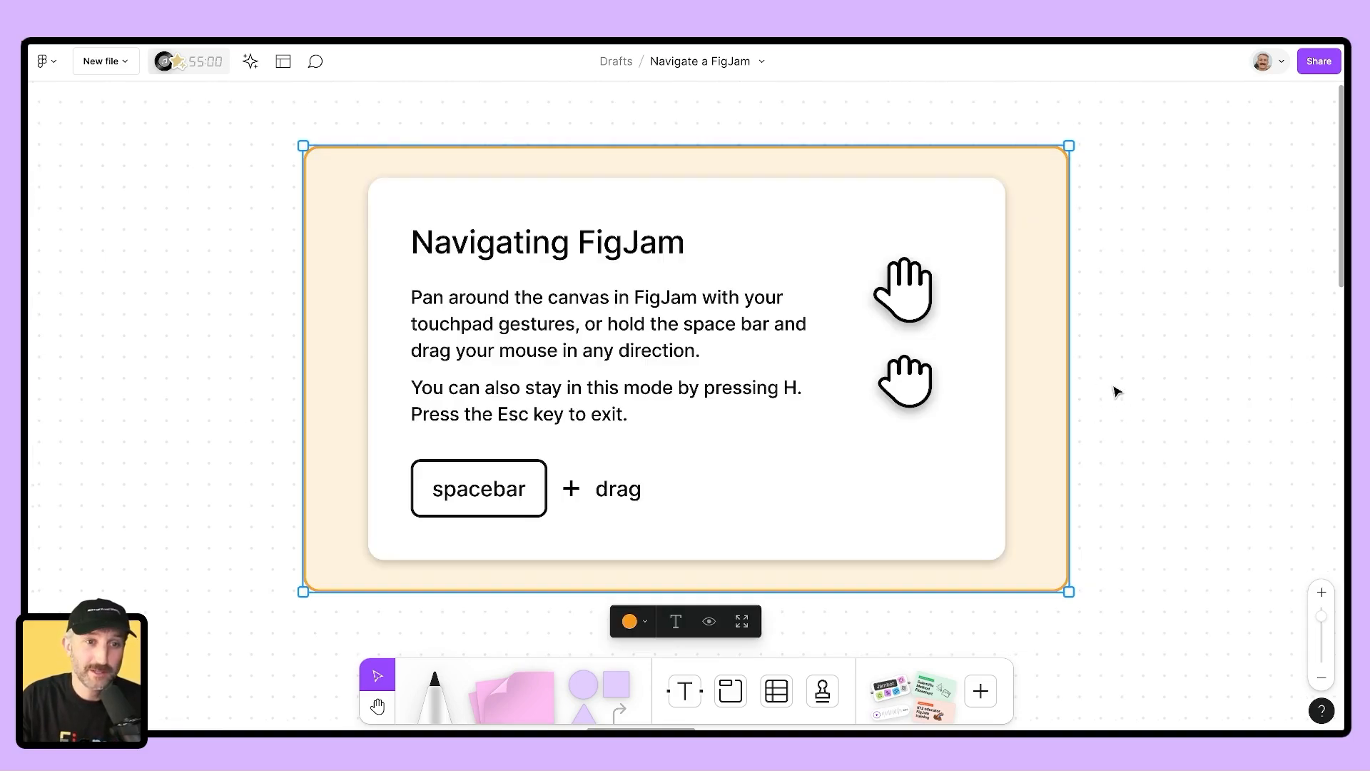
mouse_move(1124, 390)
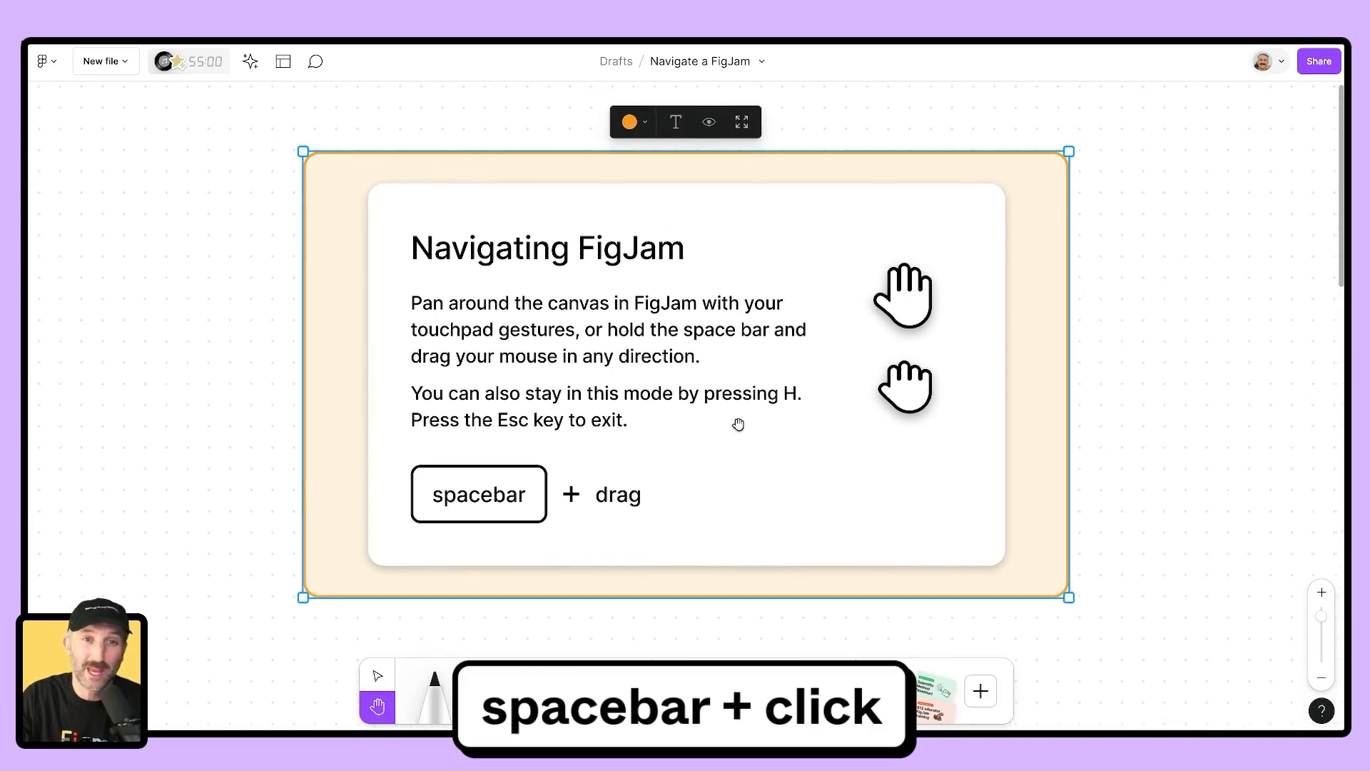
- Drag the canvas a short distance to pan the view
left_click_drag(738, 424, 832, 402)
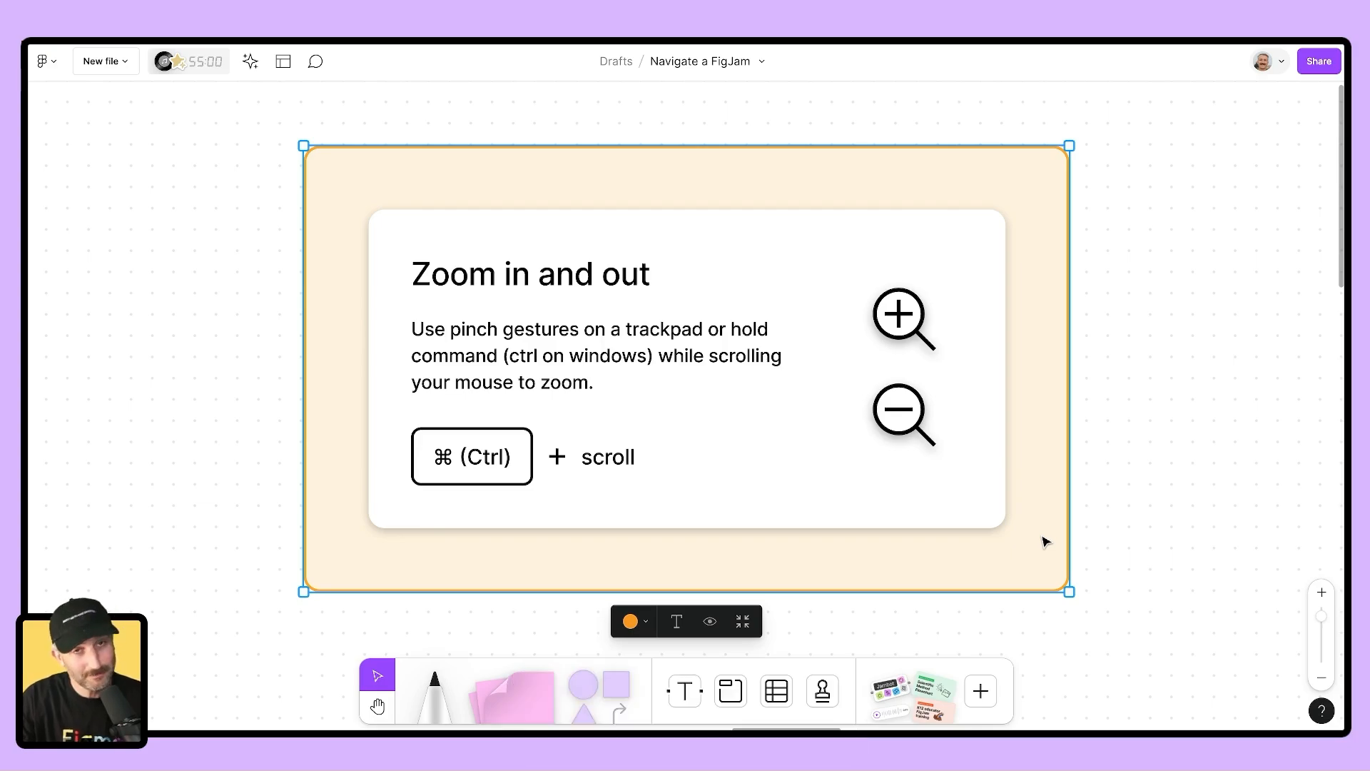
mouse_move(1004, 538)
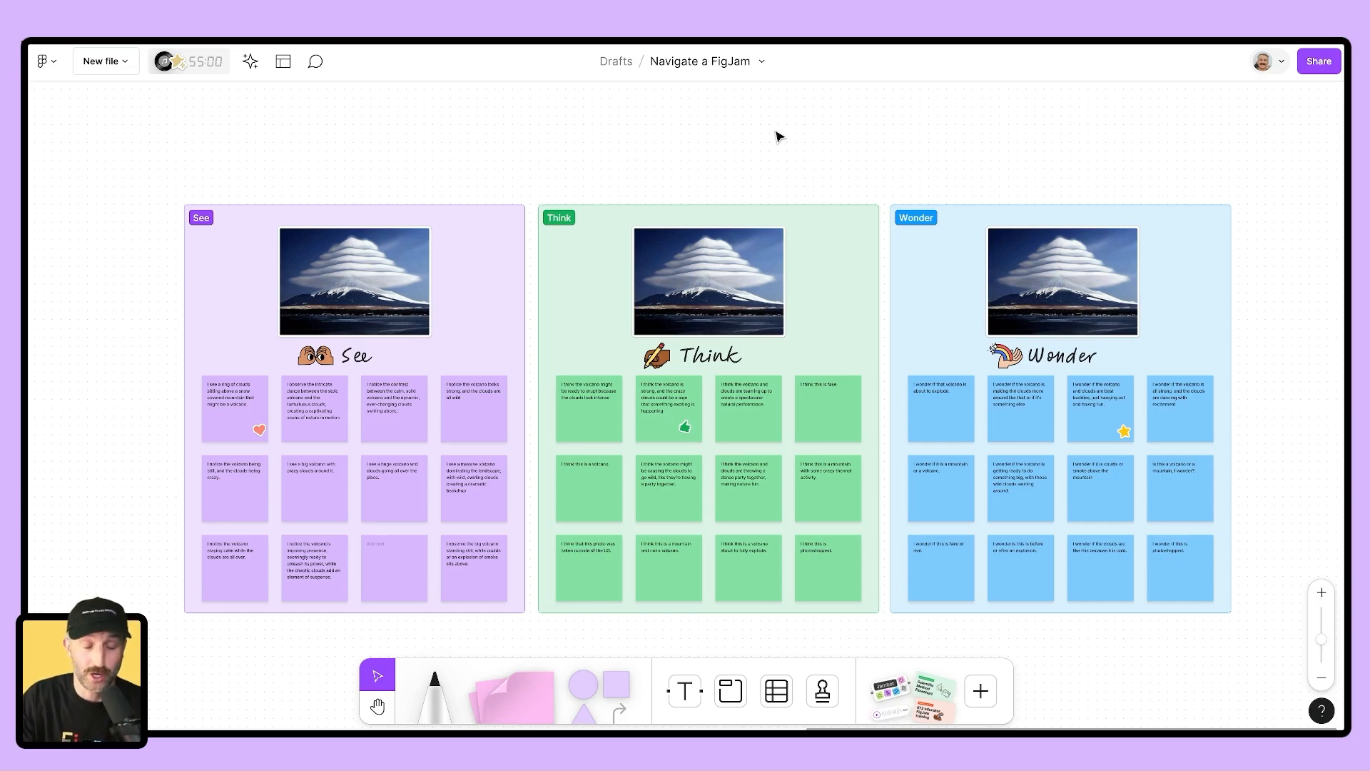
mouse_move(303, 402)
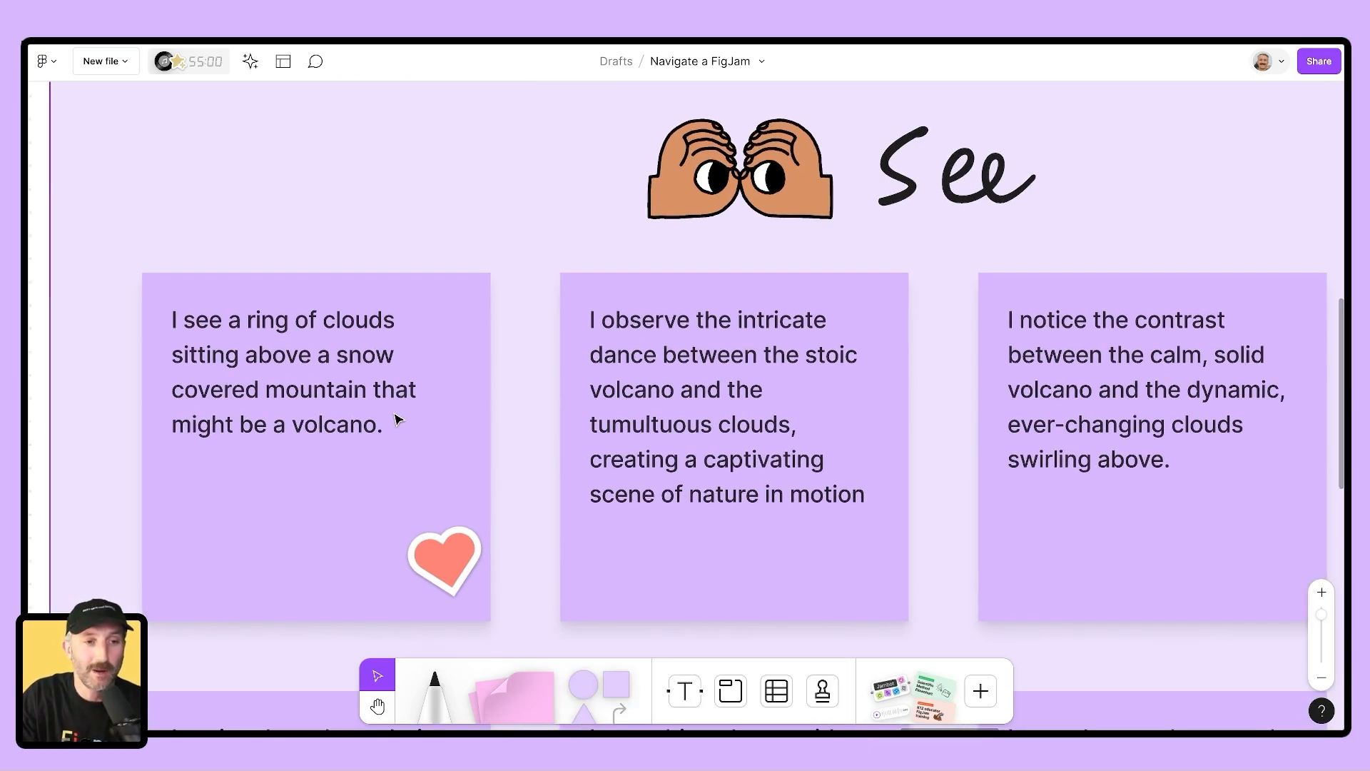
- Bring up the stamp wheel over the zoomed-in See stickies
left_click(822, 690)
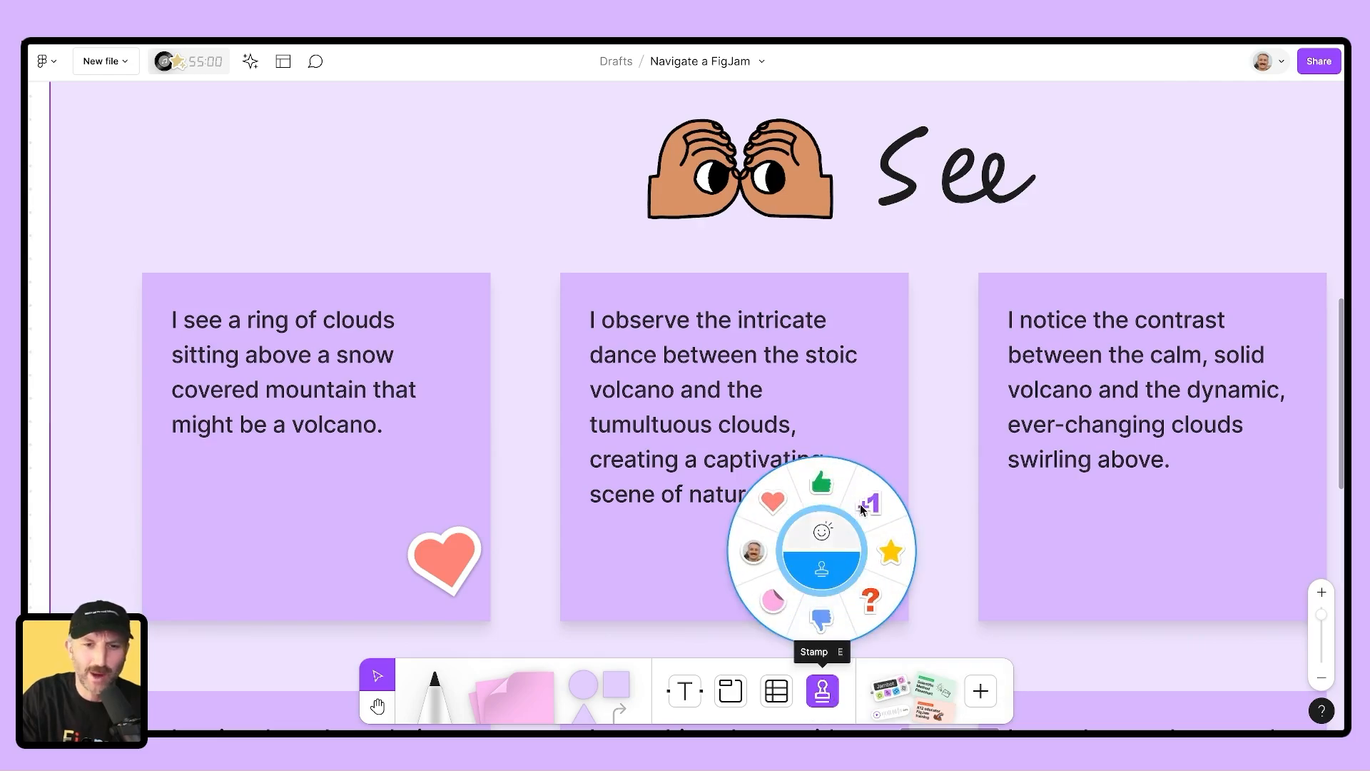
- Choose the thumbs-up stamp and place it on a Think sticky note
left_click(821, 483)
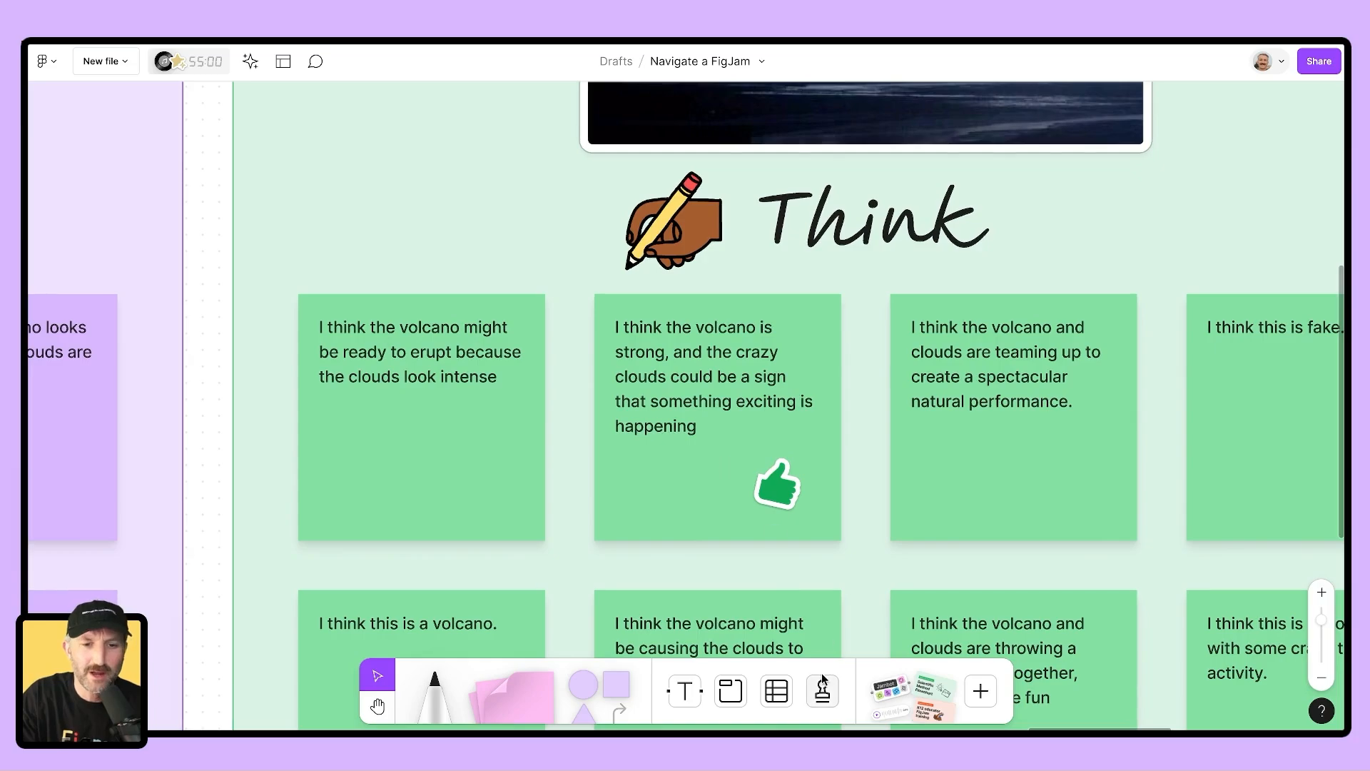
left_click(822, 691)
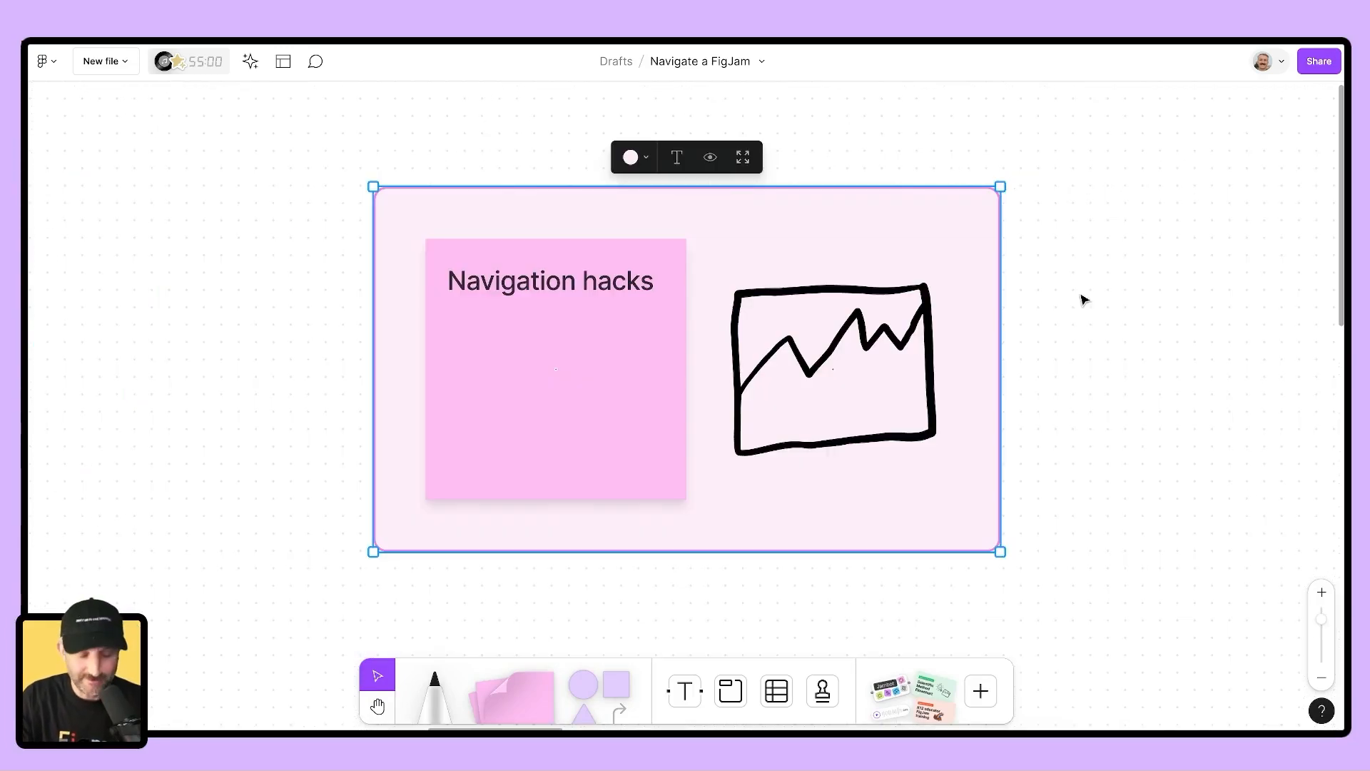
key("shift+tab")
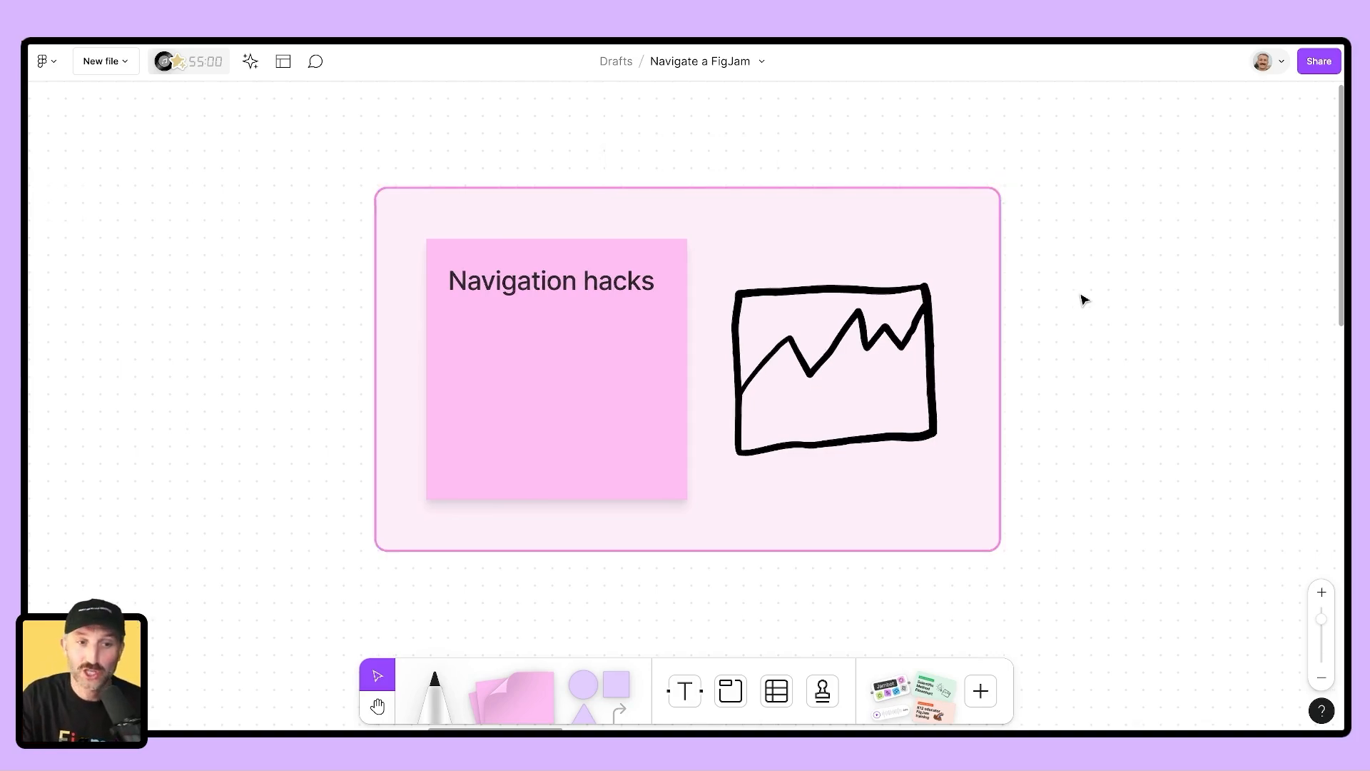
left_click(708, 371)
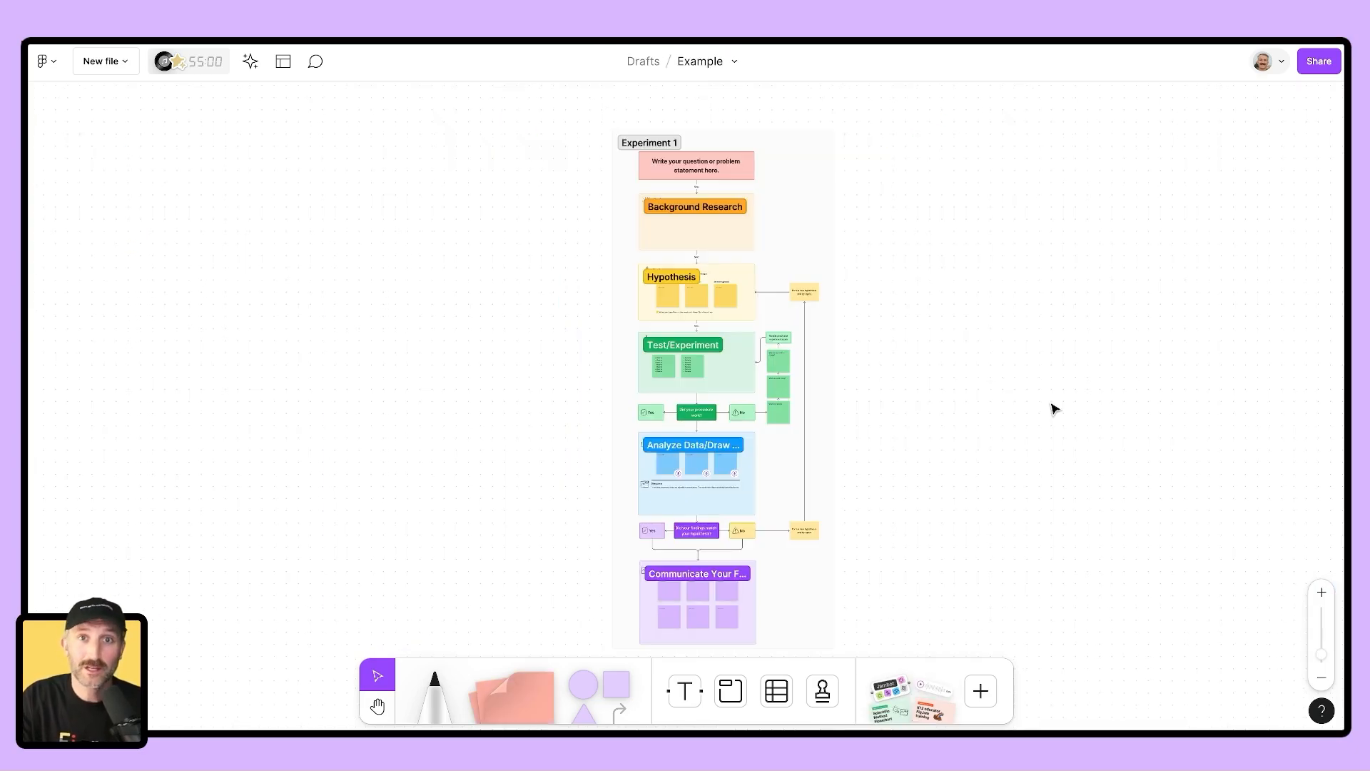
mouse_move(1012, 396)
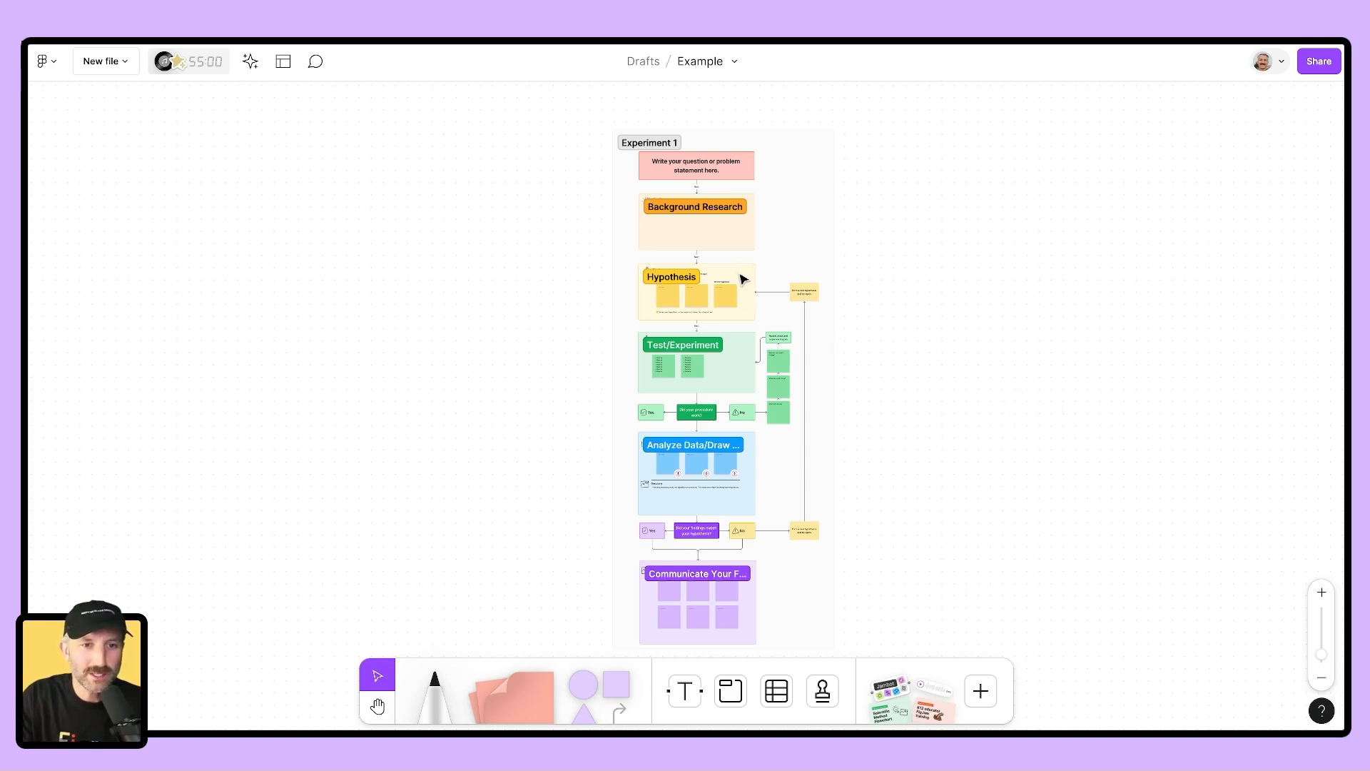
- Select the Hypothesis section of the Experiment 1 flowchart
left_click(696, 292)
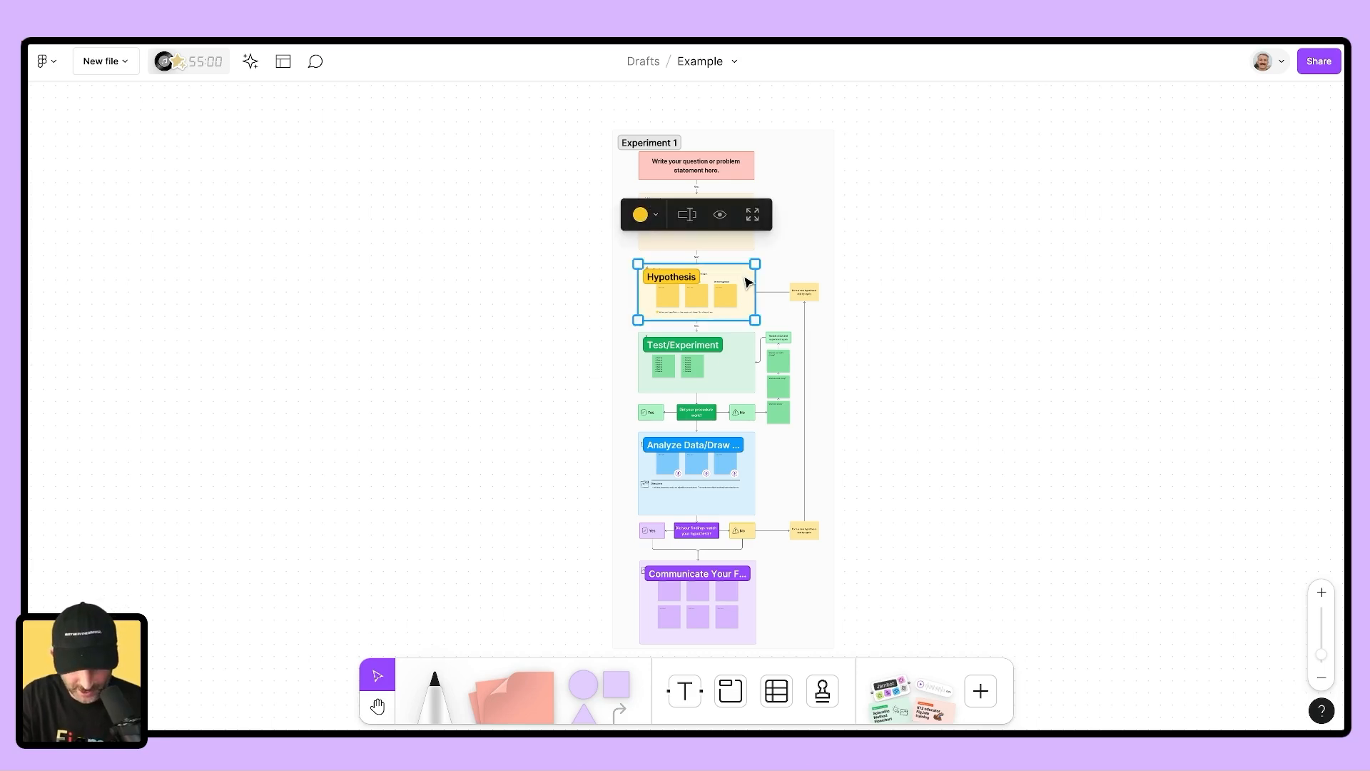
- Zoom to fit the Hypothesis section (Shift+2), then back to the whole flowchart (Shift+1)
key("Shift+2")
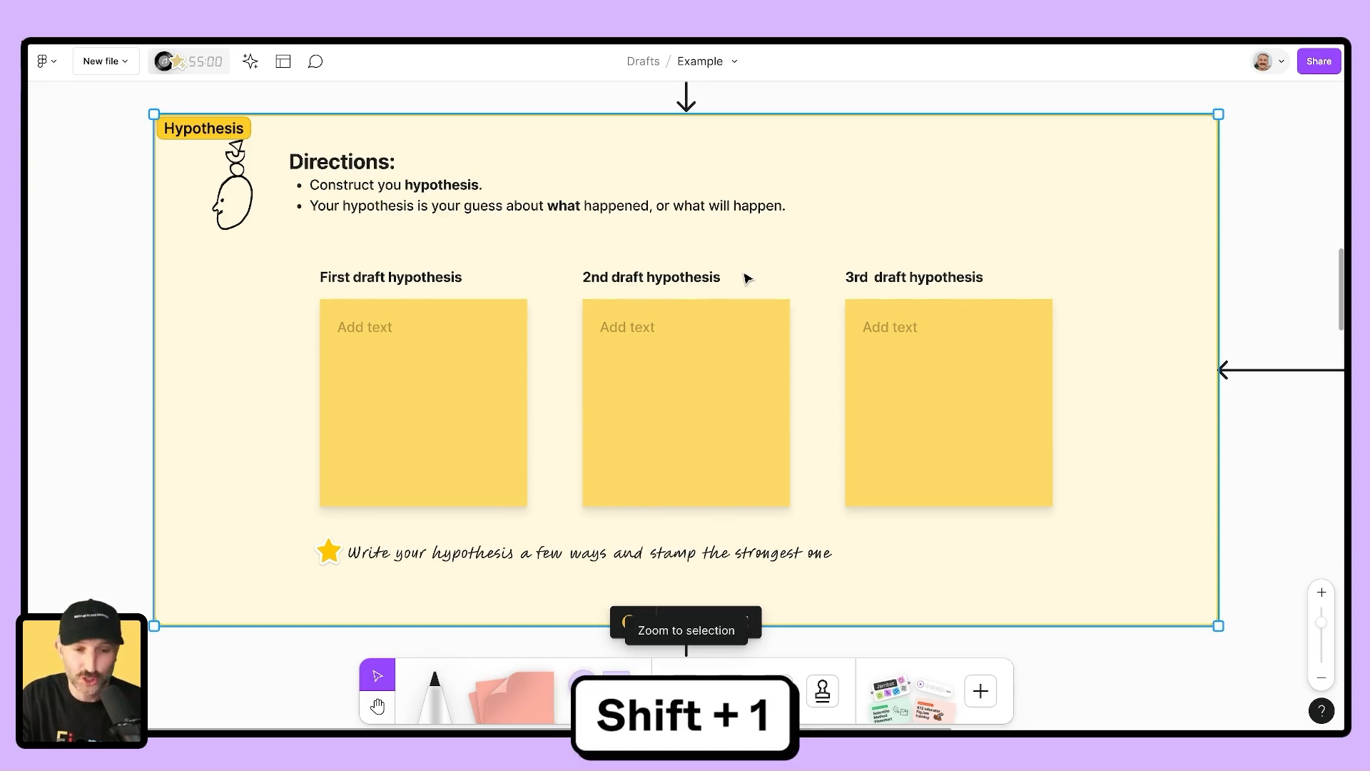
key("Shift+1")
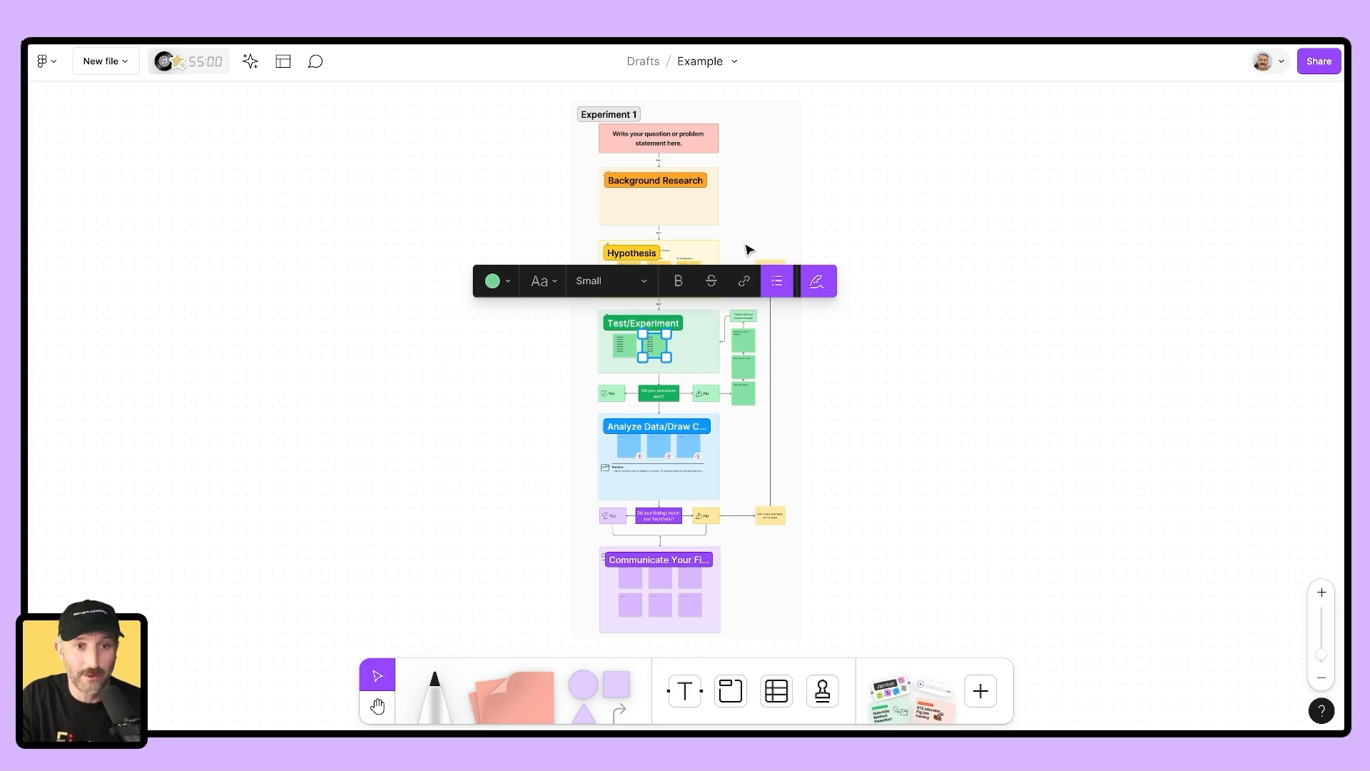
- Select the Background Research and Hypothesis sections together and zoom to fit them
left_click(711, 265)
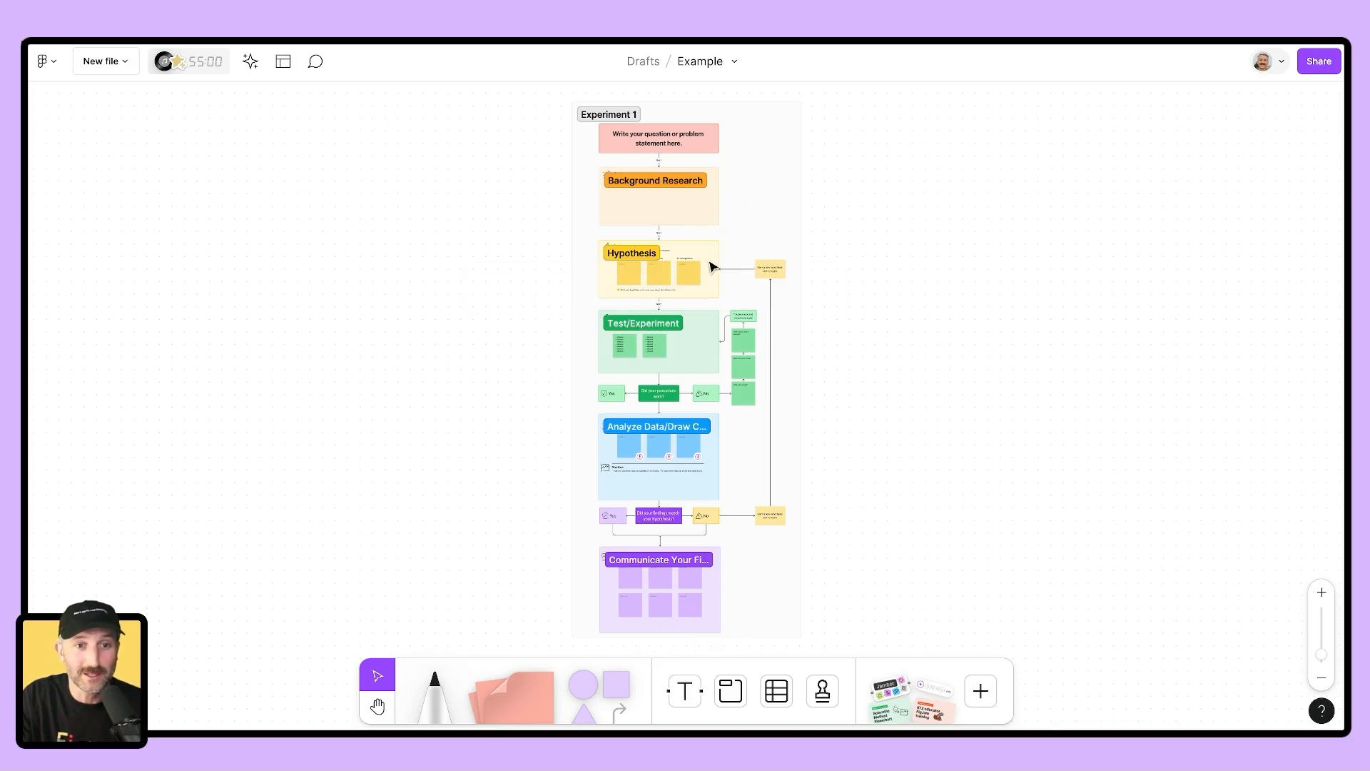
left_click(656, 197)
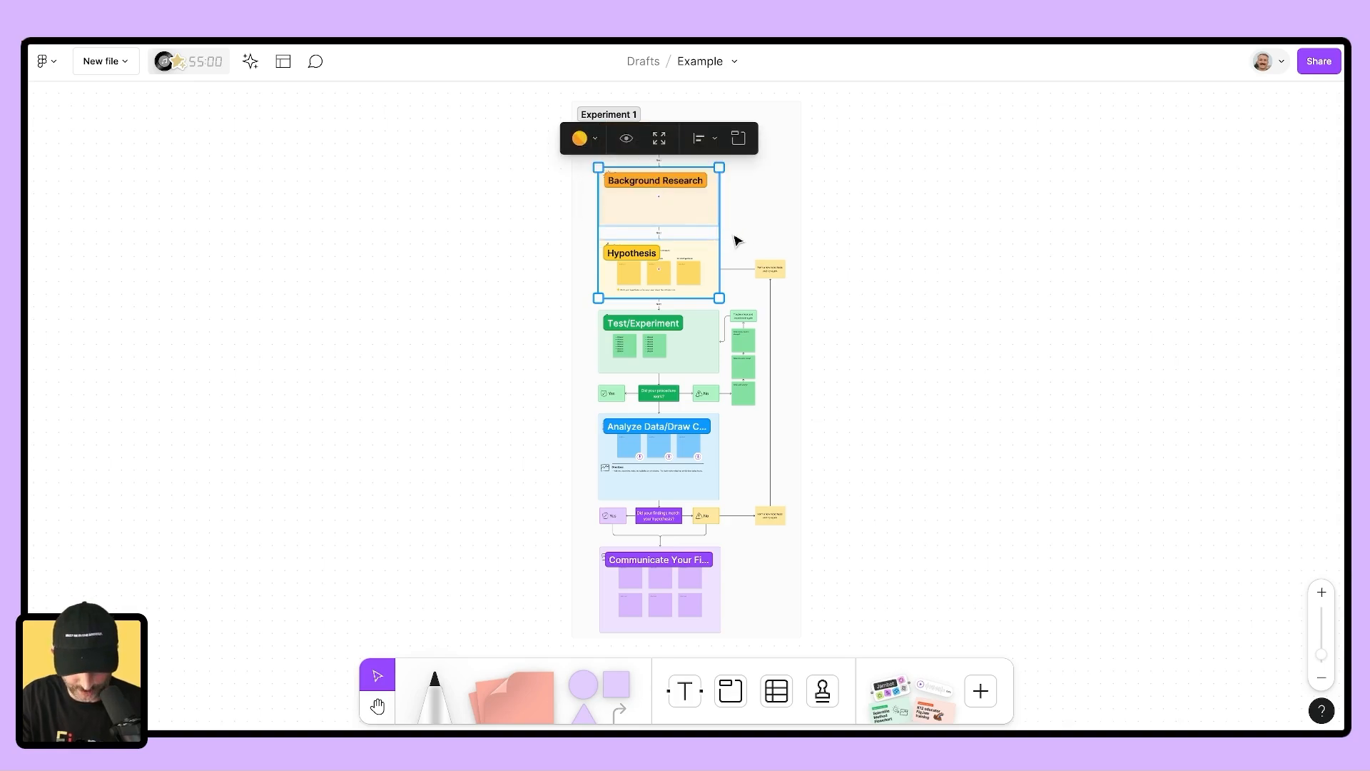
left_click(736, 139)
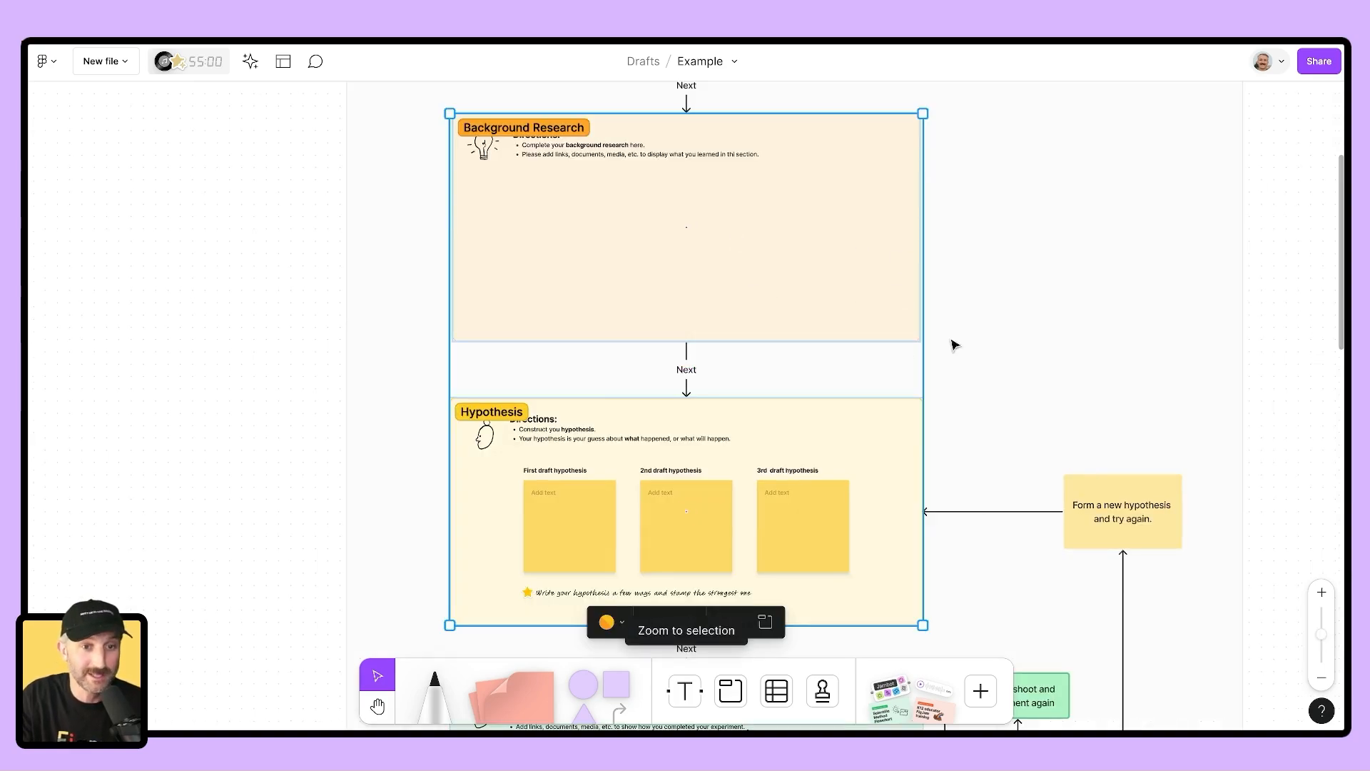